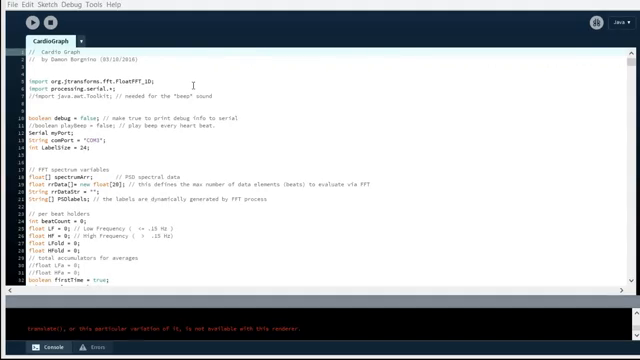
Step: Set the debug declaration to true and run the CardioGraph sketch to print debug data
click(178, 76)
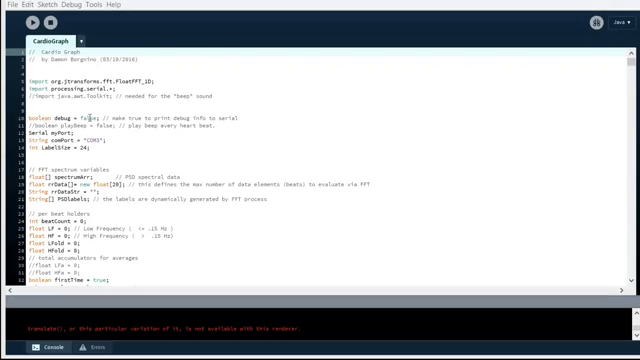
text(true)
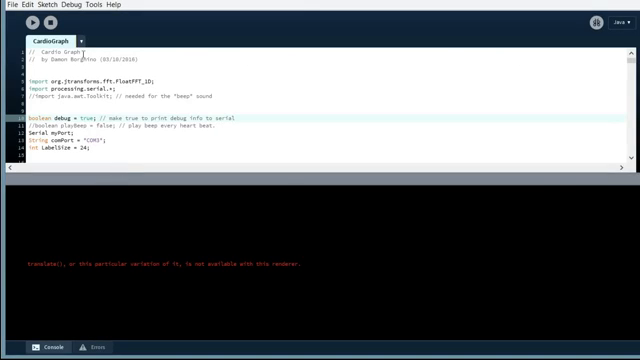
click(18, 24)
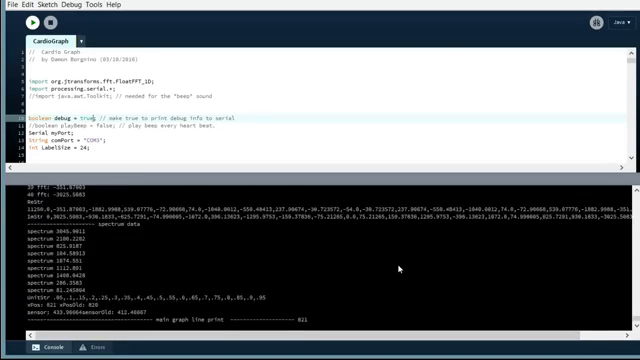
Step: Stop the running sketch so its console debug output can be reviewed
click(33, 22)
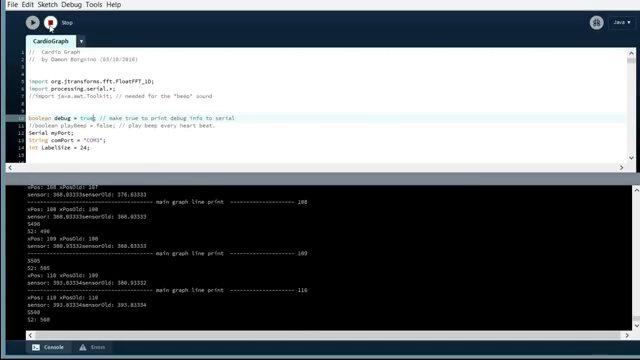
click(38, 24)
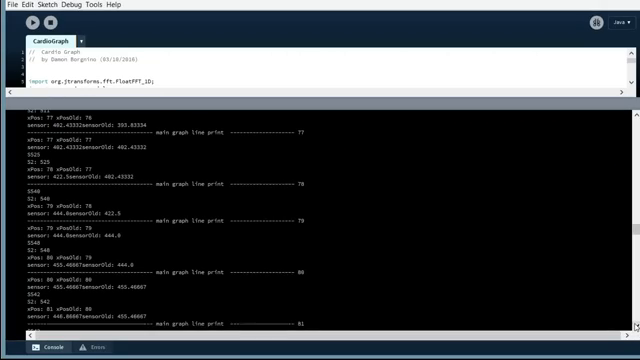
scroll(down, 3)
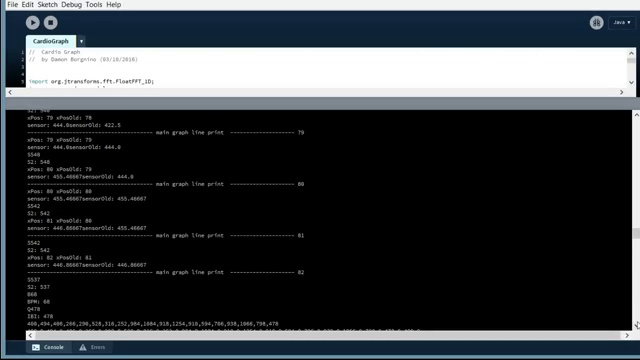
scroll(down, 3)
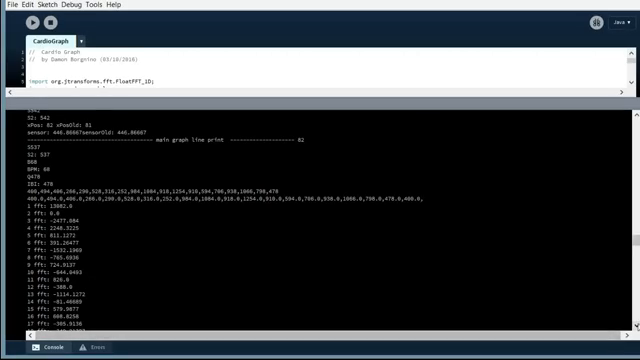
Step: Scroll through the console's spectrum and graph-line debug output while reverting debug to false
scroll(down, 3)
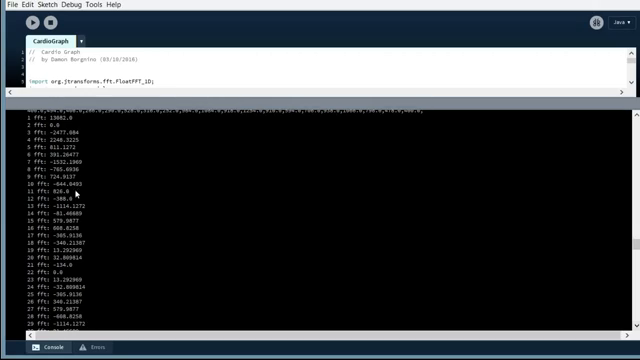
mouse_move(269, 153)
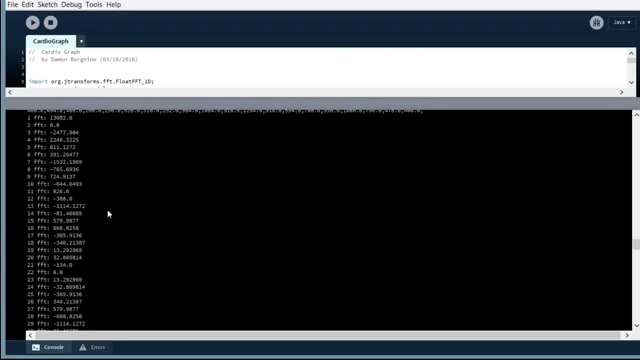
mouse_move(186, 224)
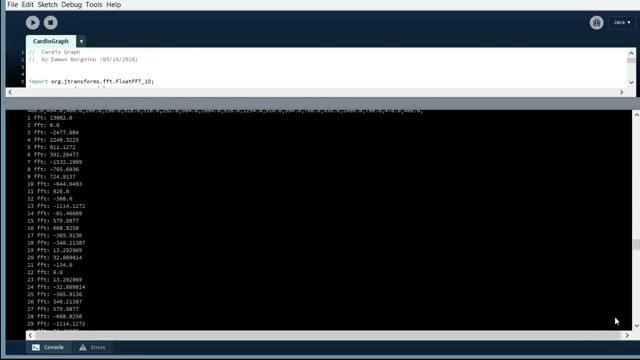
scroll(down, 3)
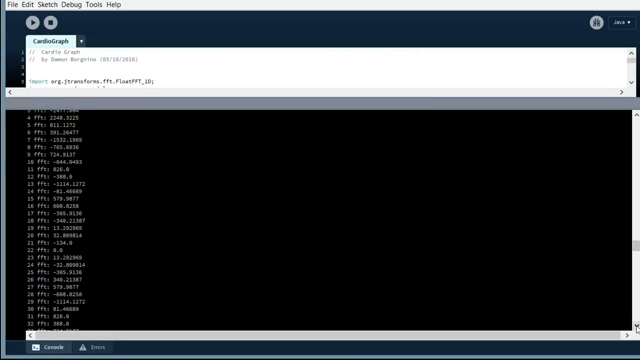
scroll(down, 3)
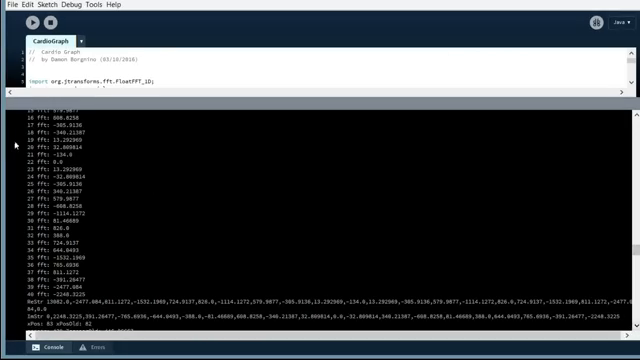
mouse_move(116, 166)
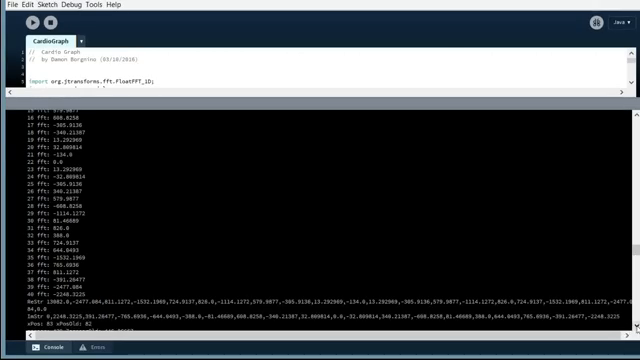
scroll(down, 3)
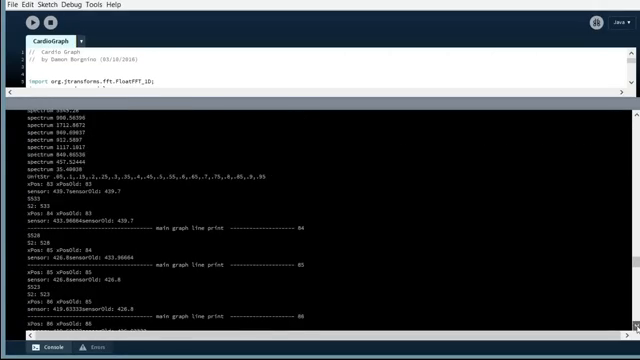
scroll(down, 3)
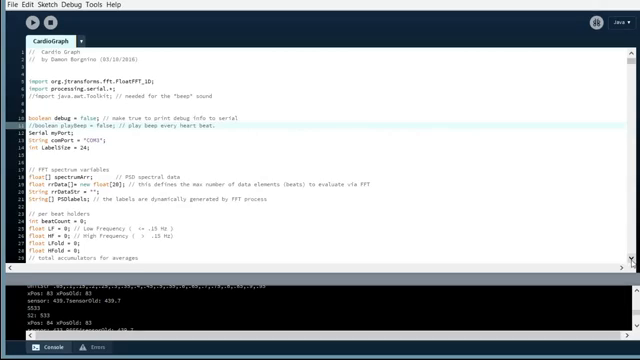
scroll(down, 3)
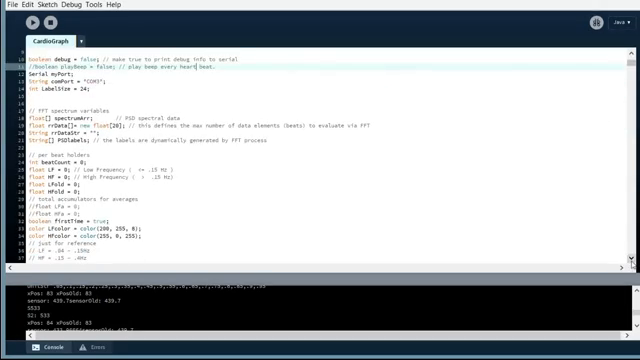
scroll(down, 3)
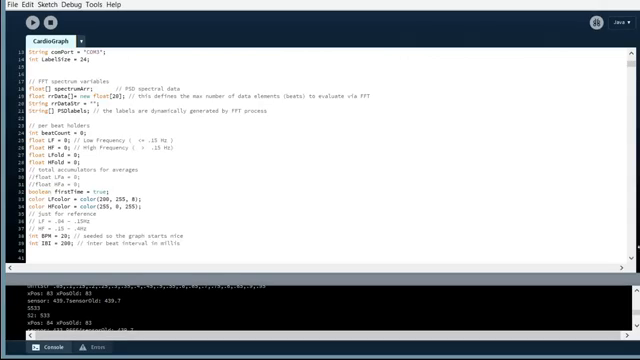
scroll(down, 3)
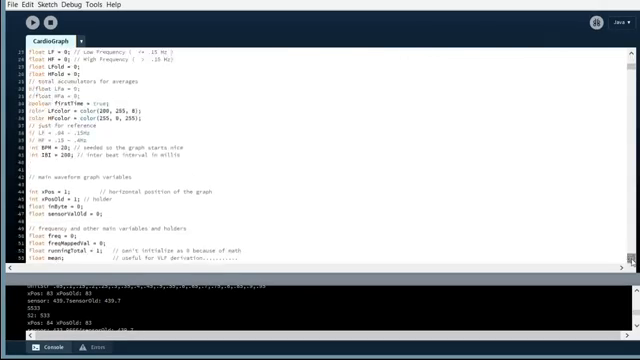
scroll(down, 3)
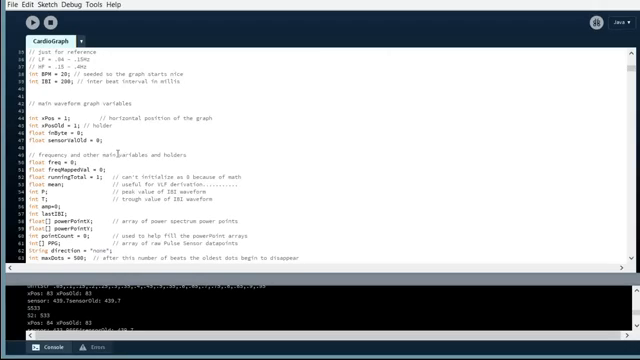
Step: Run the sketch with debug off and switch to its running window
click(43, 24)
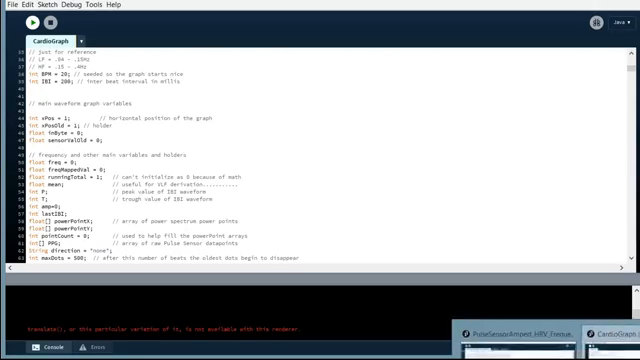
click(12, 18)
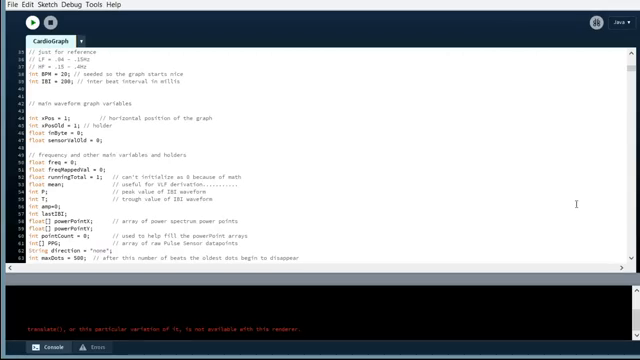
Step: Scroll past the graph window size and position variables to the setup() header
scroll(down, 3)
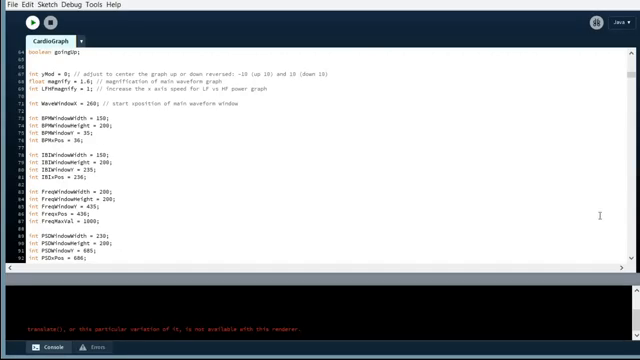
scroll(down, 3)
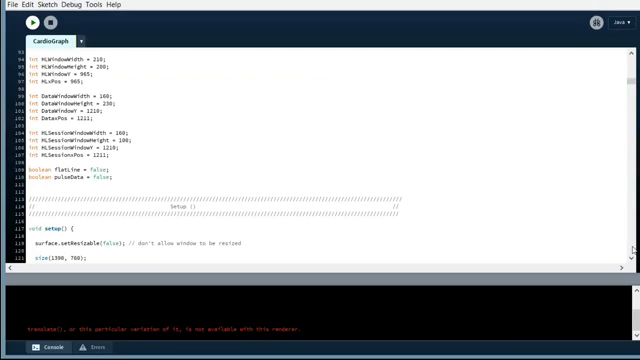
scroll(down, 3)
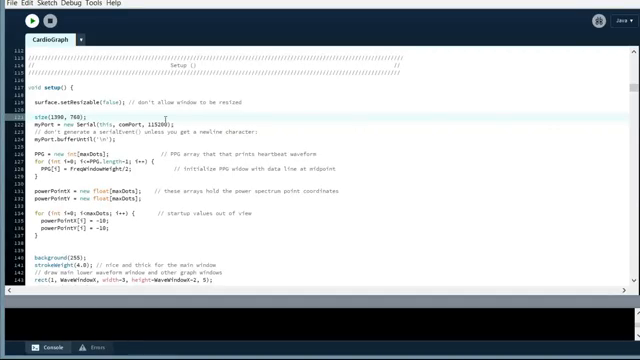
Step: Highlight the 115200 baud rate in the new Serial(...) line of setup()
double_click(157, 130)
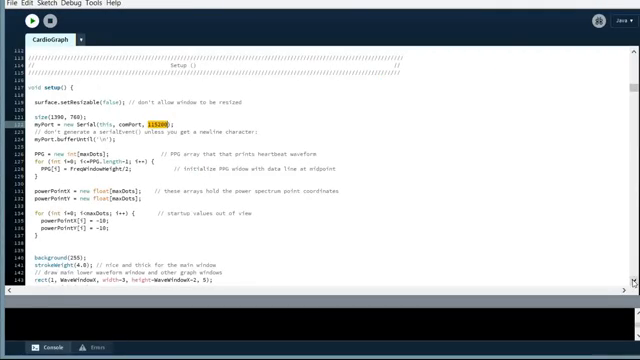
Step: Scroll through setup()'s scale text() label calls down to the draw() header
scroll(down, 3)
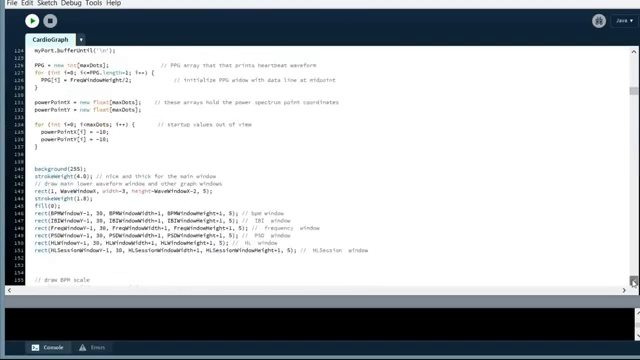
scroll(down, 3)
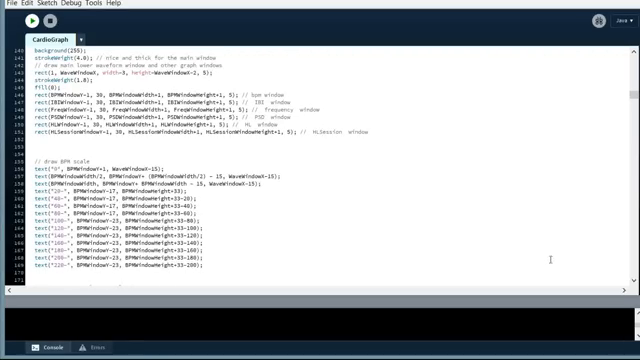
scroll(down, 3)
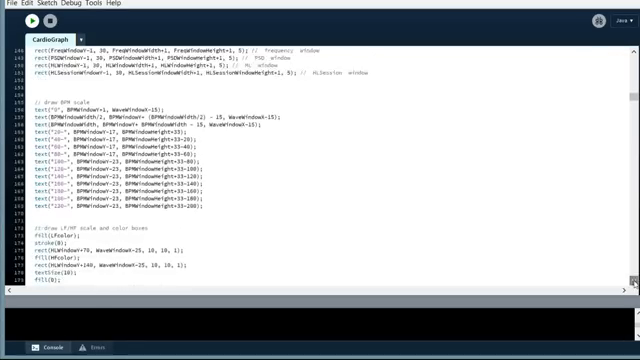
scroll(down, 3)
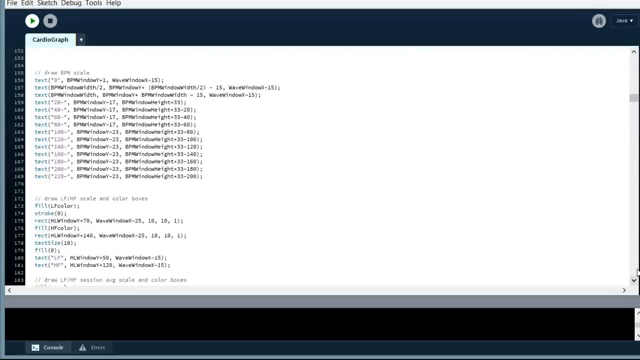
scroll(down, 3)
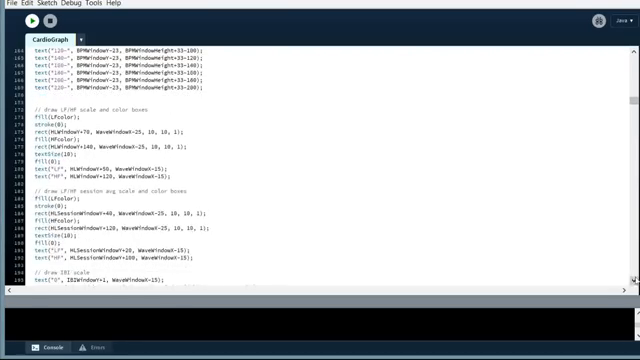
scroll(down, 3)
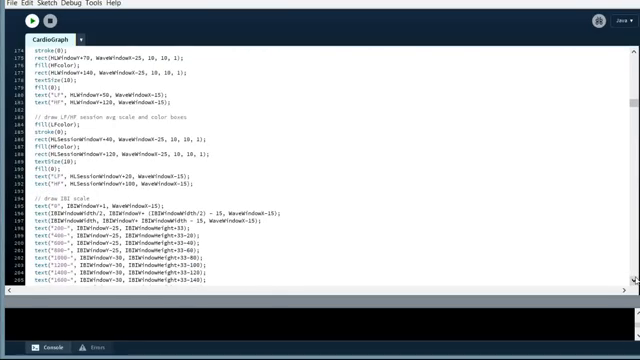
scroll(down, 3)
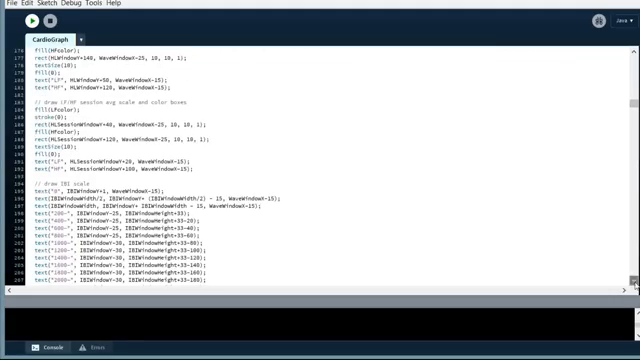
scroll(down, 3)
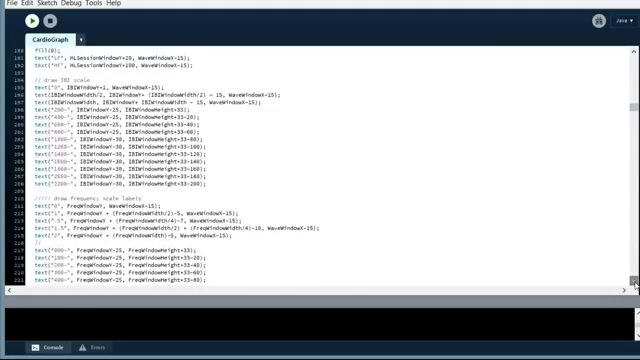
scroll(down, 3)
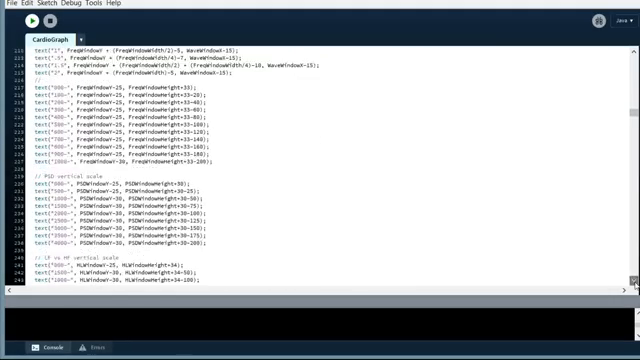
scroll(down, 3)
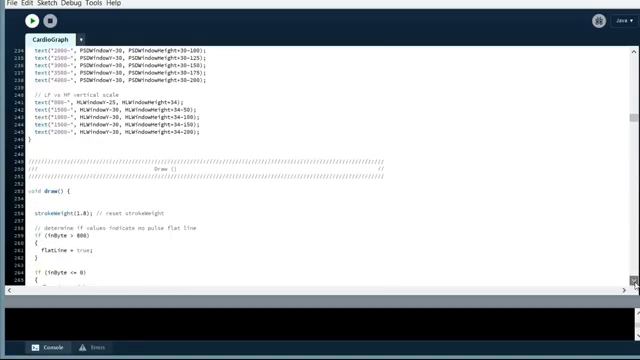
scroll(down, 3)
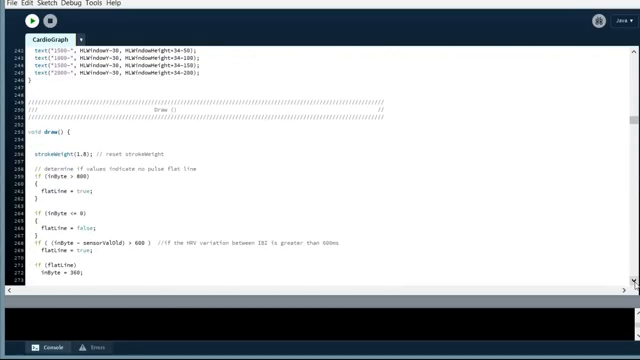
Step: Scroll draw() to show the flatLine checks and debug-gated waveform print block
scroll(down, 3)
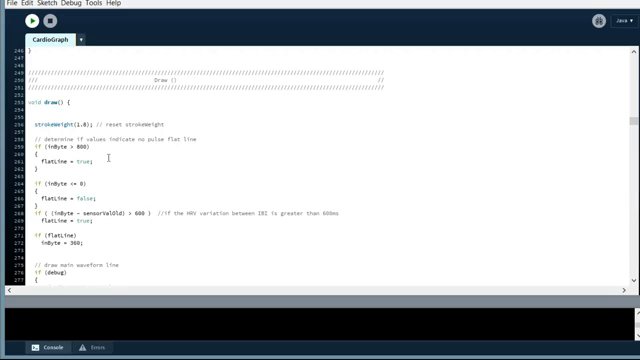
mouse_move(127, 178)
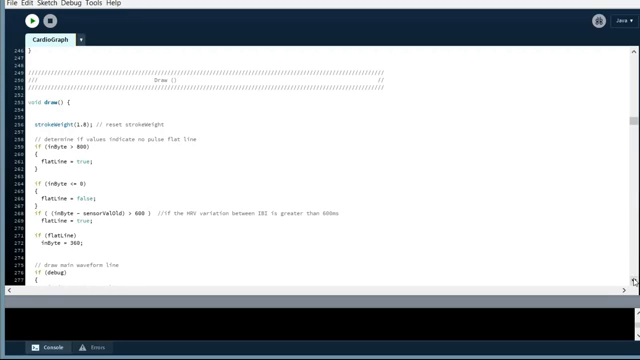
scroll(down, 3)
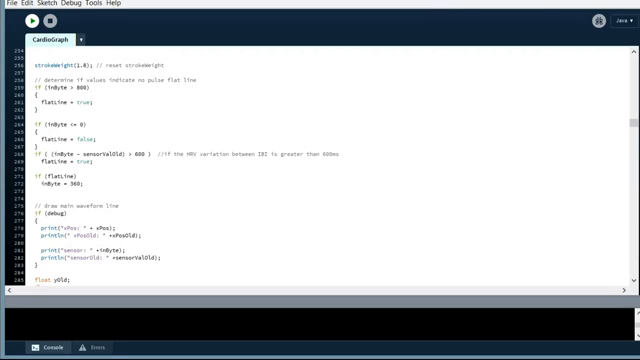
click(32, 9)
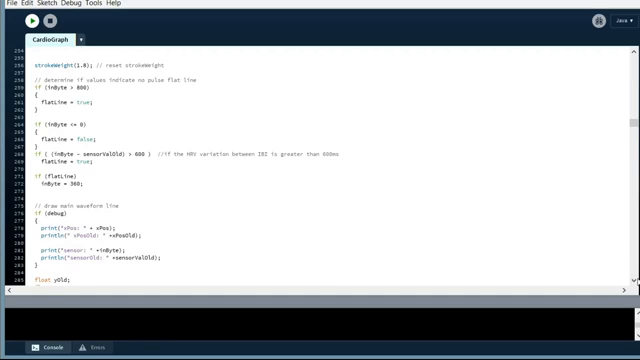
Step: Scroll through the main waveform line-drawing block to the '// clear labels' comment
scroll(down, 3)
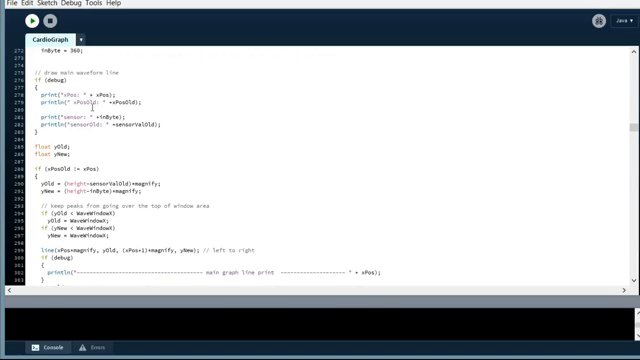
scroll(down, 3)
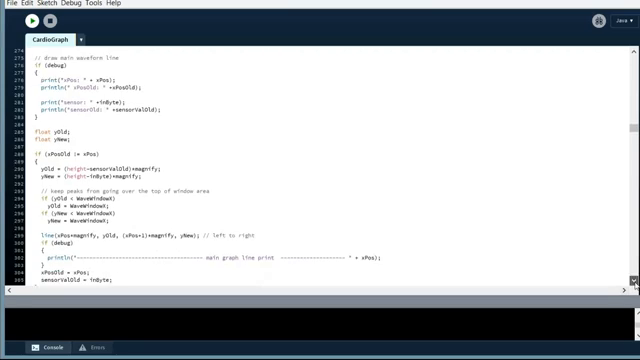
scroll(down, 3)
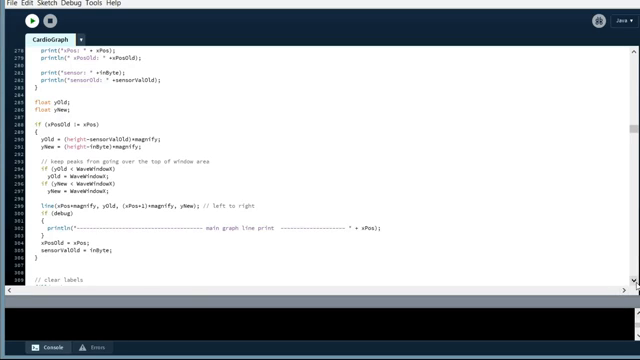
scroll(down, 3)
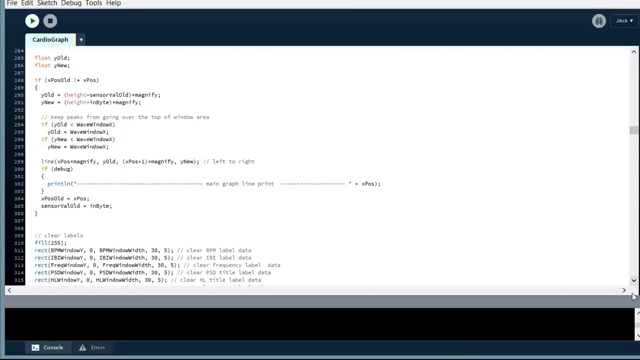
Step: Scroll to the clear-labels rect() calls and the IBI graph drawing section
scroll(down, 3)
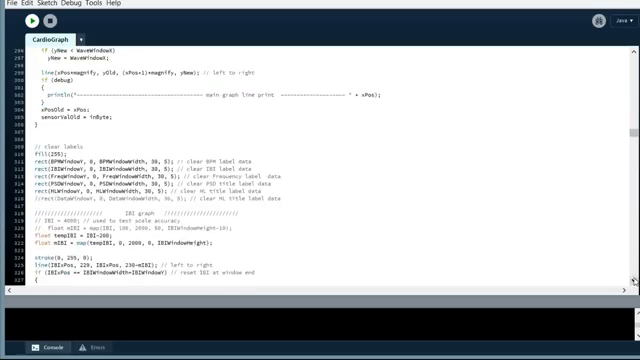
scroll(down, 3)
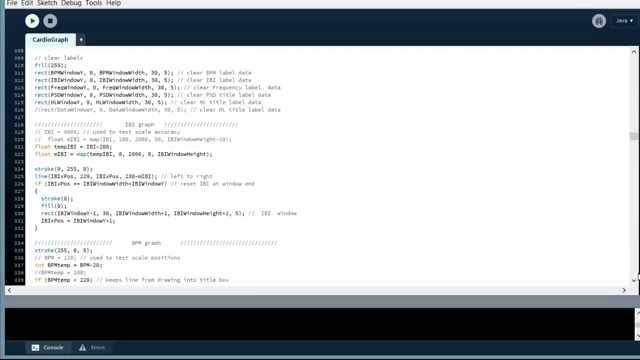
Step: Scroll the editor down to the BPM graph block and the BPM, IBI and LF/HF label text lines
scroll(down, 3)
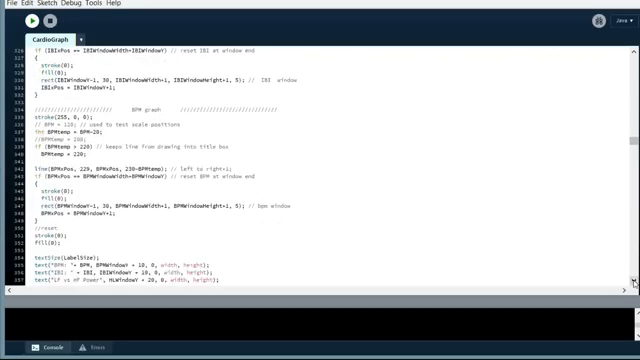
scroll(down, 3)
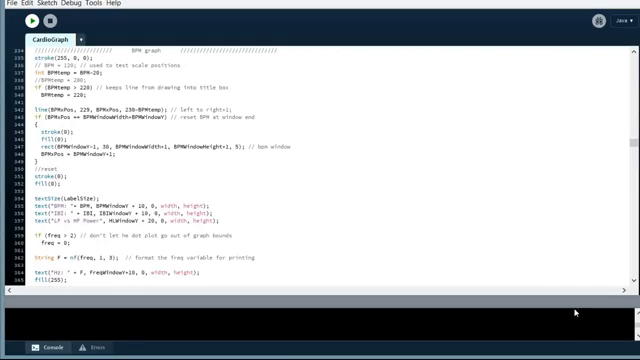
Step: Scroll past the Beat Counter window code to the LF/HF session-average bars, percentage labels and 'Gathering Data' check
scroll(down, 3)
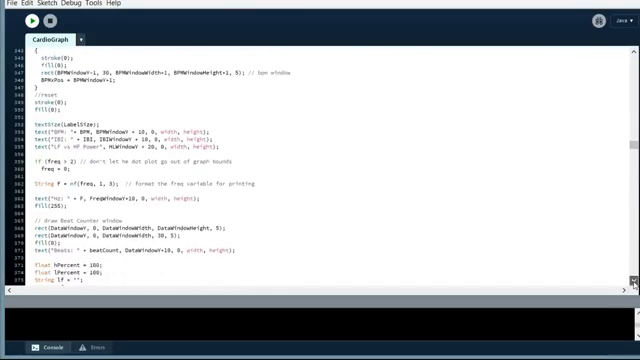
scroll(down, 3)
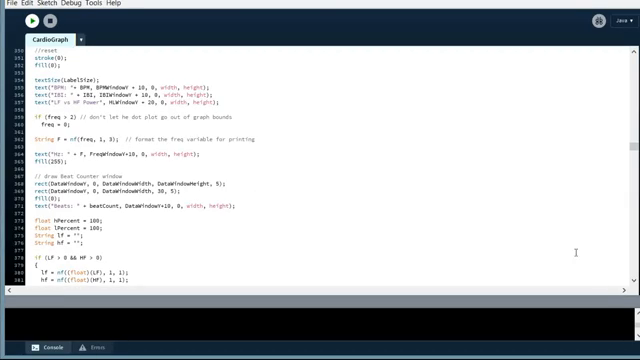
scroll(down, 3)
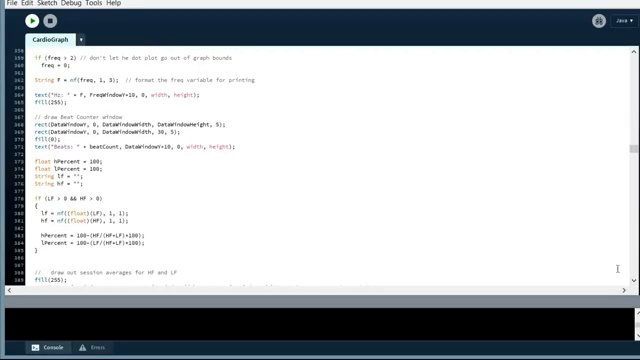
scroll(down, 3)
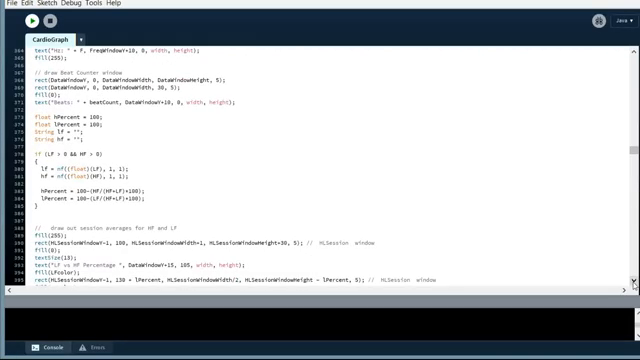
scroll(down, 3)
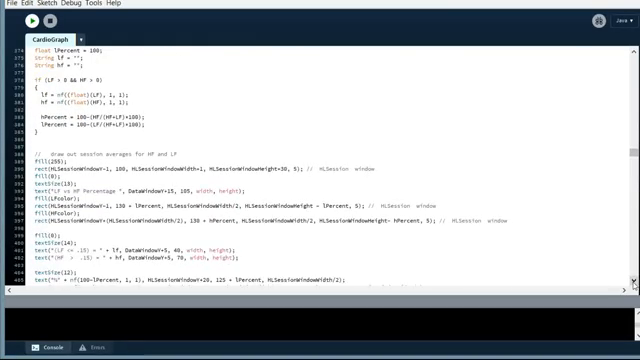
scroll(down, 3)
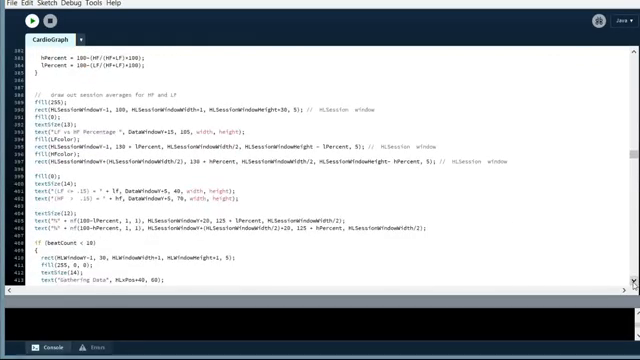
scroll(down, 3)
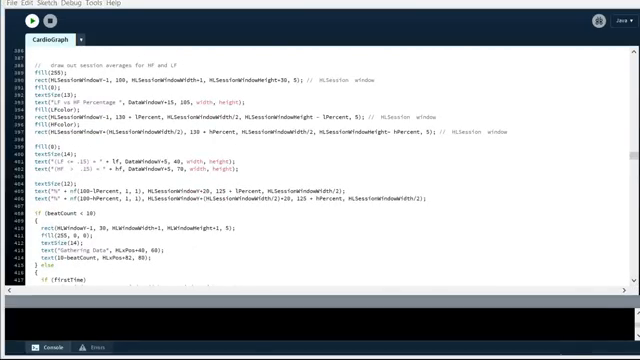
Step: Scroll the editor to the 'draw LF vs HF chart' section with its mapped values, pulse-gated line() calls and window-end reset
click(31, 22)
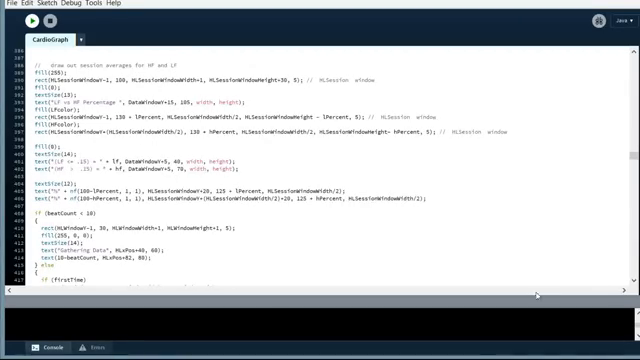
scroll(down, 3)
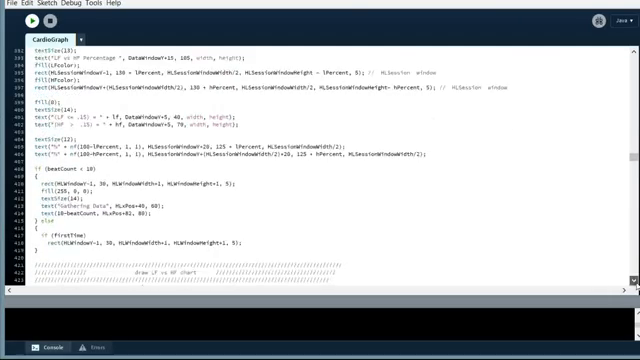
scroll(down, 3)
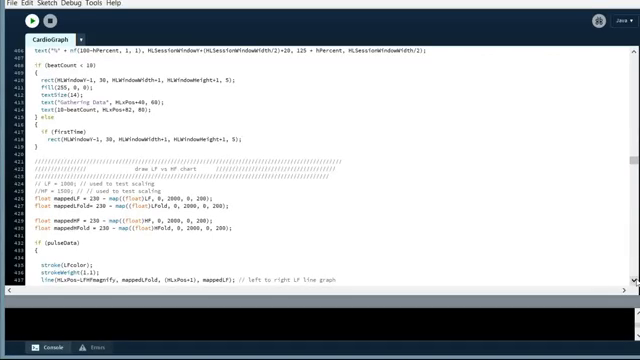
scroll(down, 3)
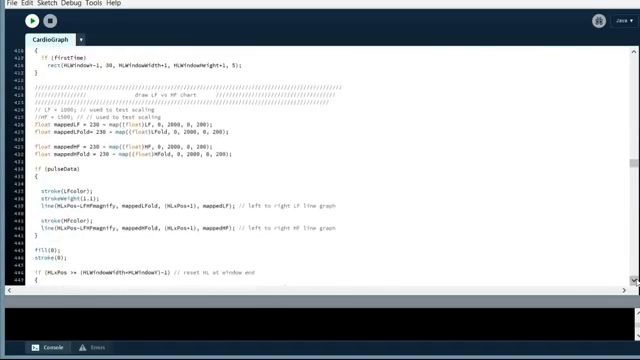
scroll(down, 3)
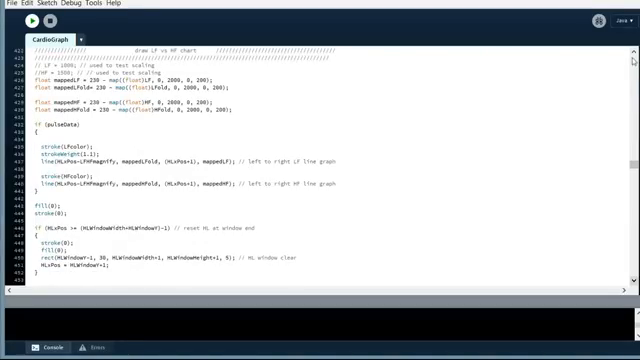